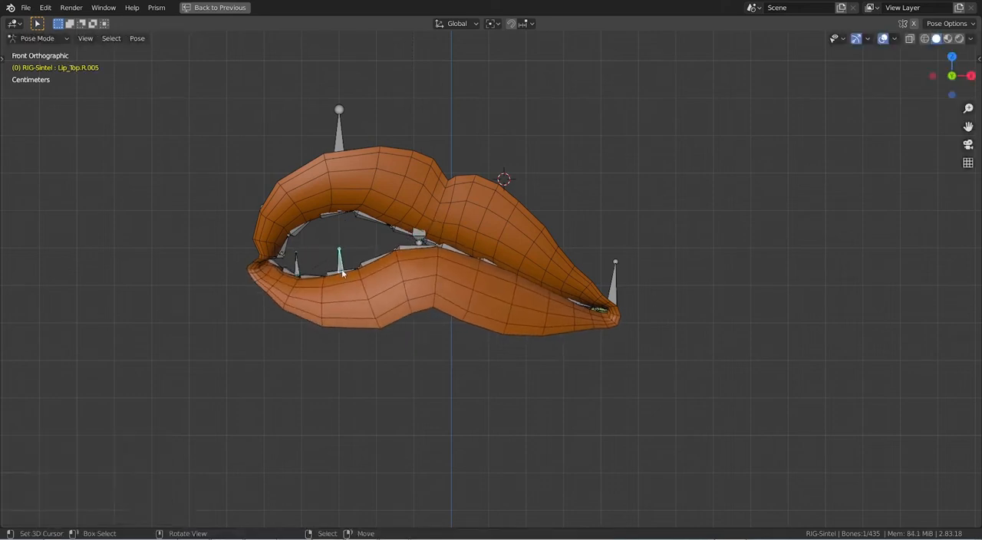
Move a lip bone to reshape the opening, then drag the top lip control bone down.
{"action": "left_click_drag", "start_coordinate": [340, 252], "coordinate": [417, 245]}
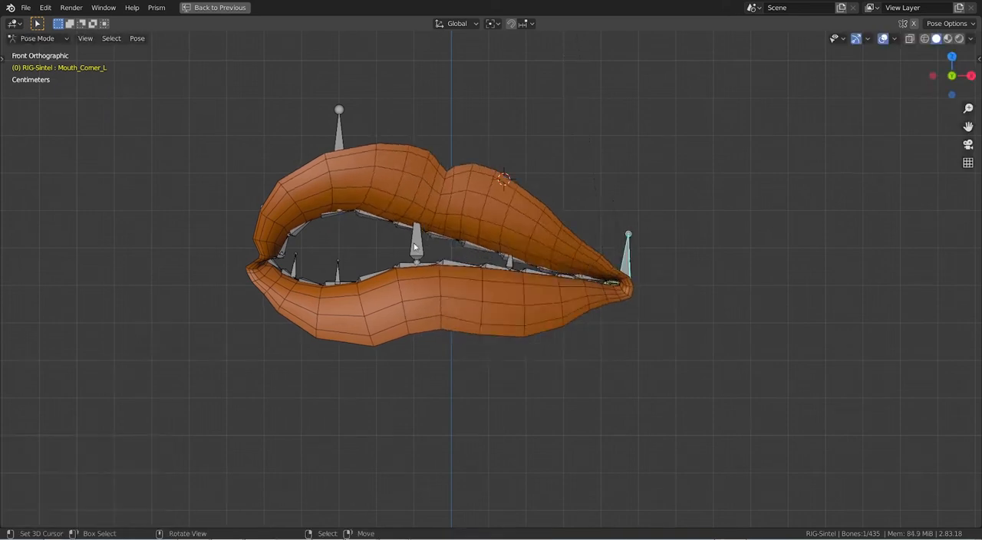
{"action": "left_click_drag", "start_coordinate": [414, 261], "coordinate": [572, 330]}
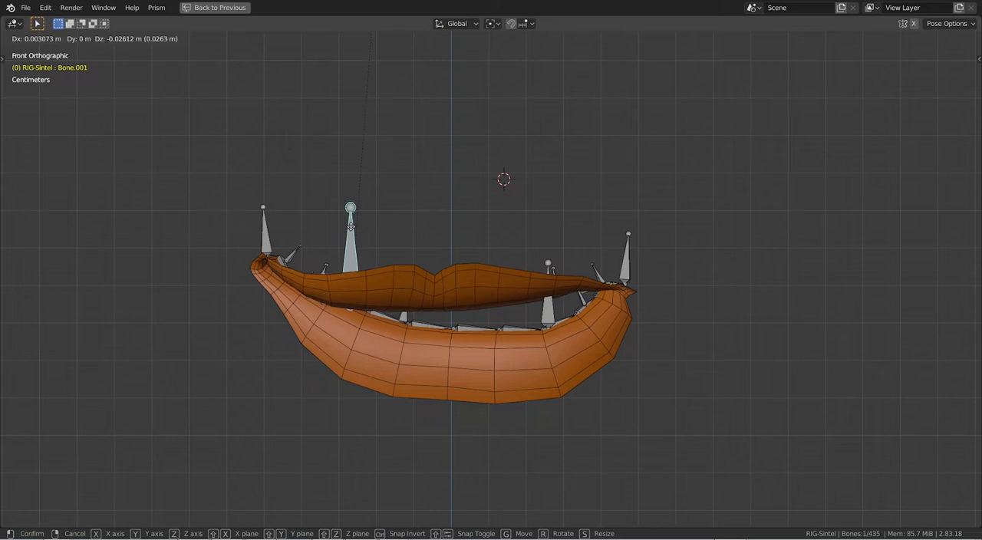
Confirm the upper lip control bone's new position.
{"action": "left_click", "coordinate": [348, 219]}
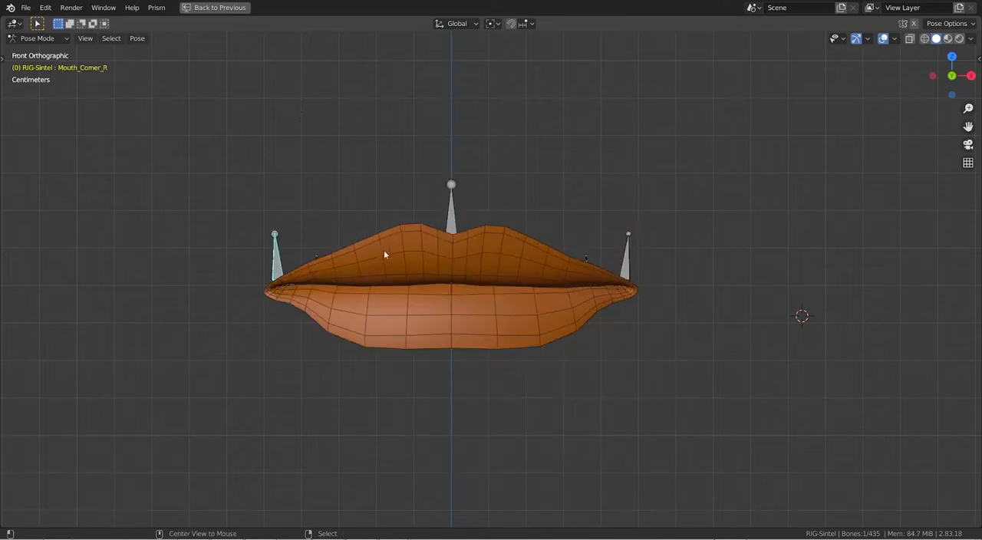
Move Lip_Top.L.005 to tilt the mouth and Mouth_Mid to pull the lower lip down.
{"action": "left_click_drag", "start_coordinate": [274, 234], "coordinate": [213, 181]}
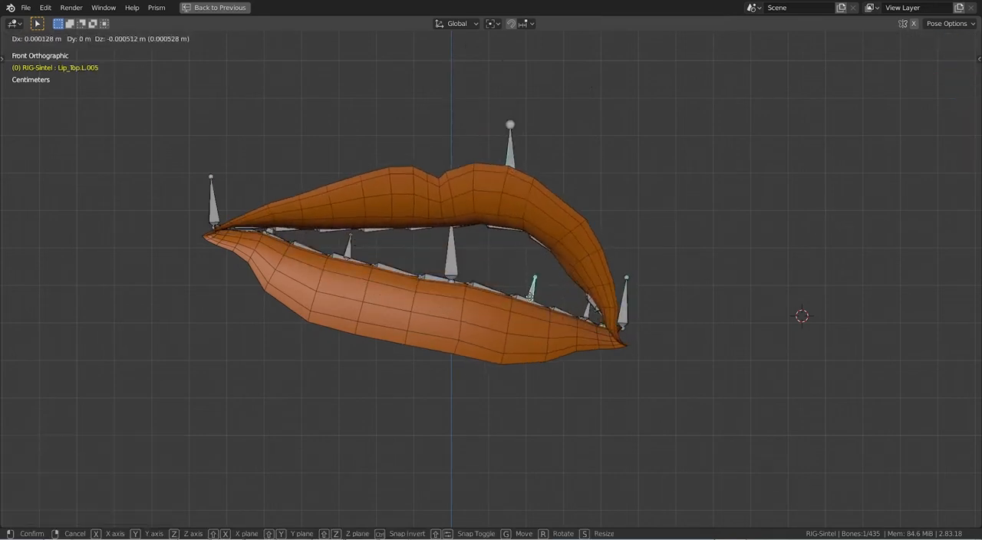
{"action": "left_click_drag", "start_coordinate": [533, 296], "coordinate": [448, 305]}
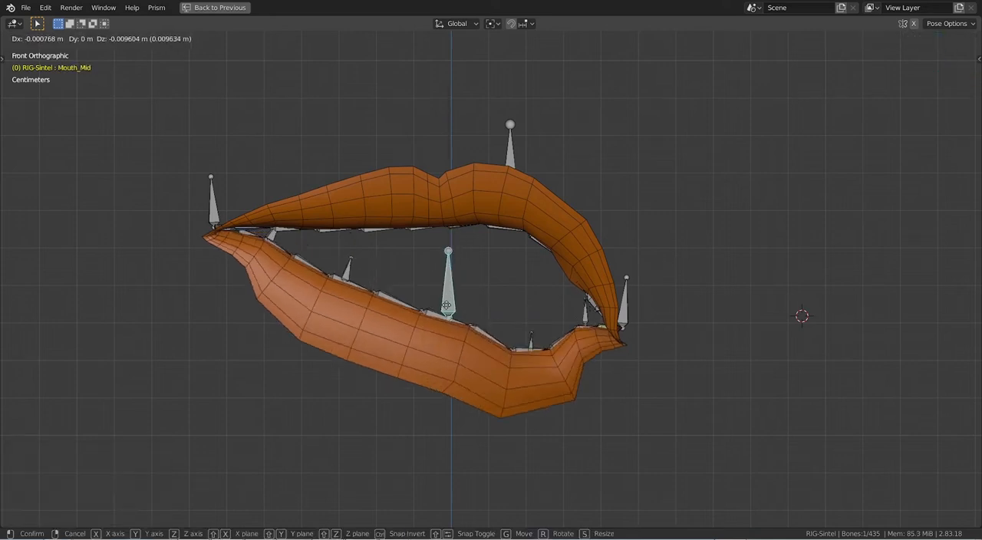